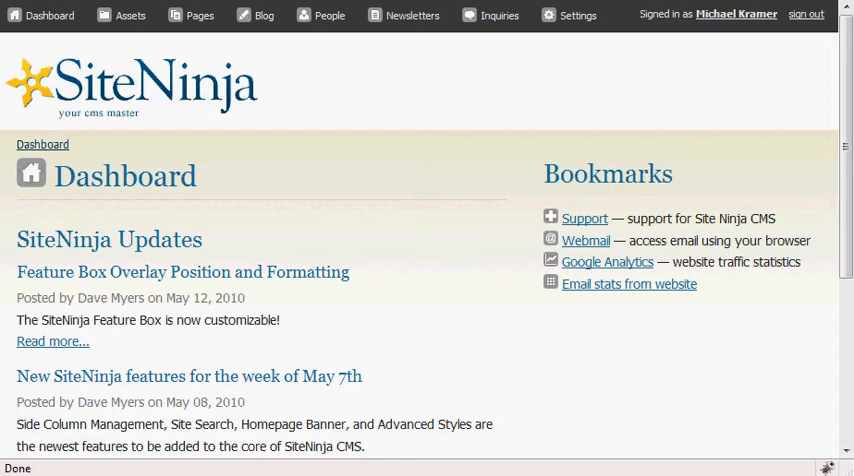
pyautogui.moveTo(48, 16)
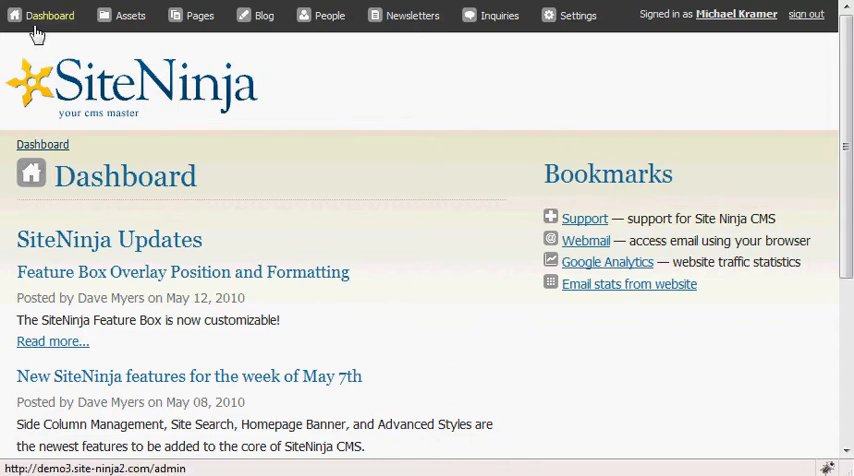
pyautogui.click(200, 16)
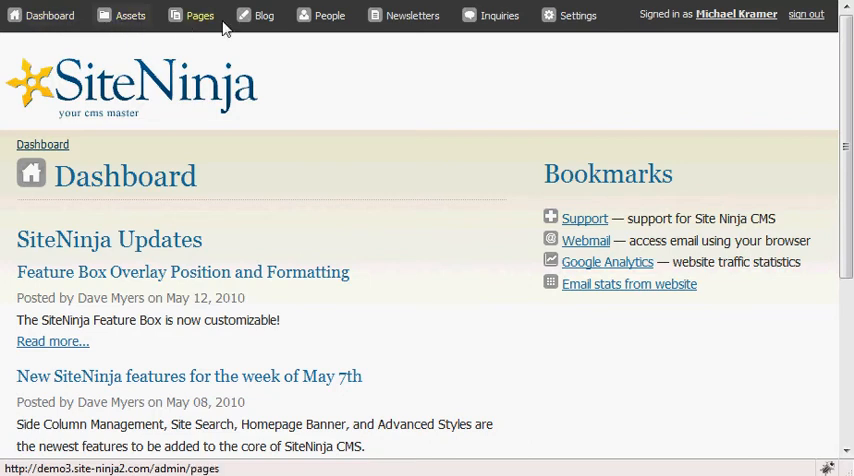
pyautogui.moveTo(500, 16)
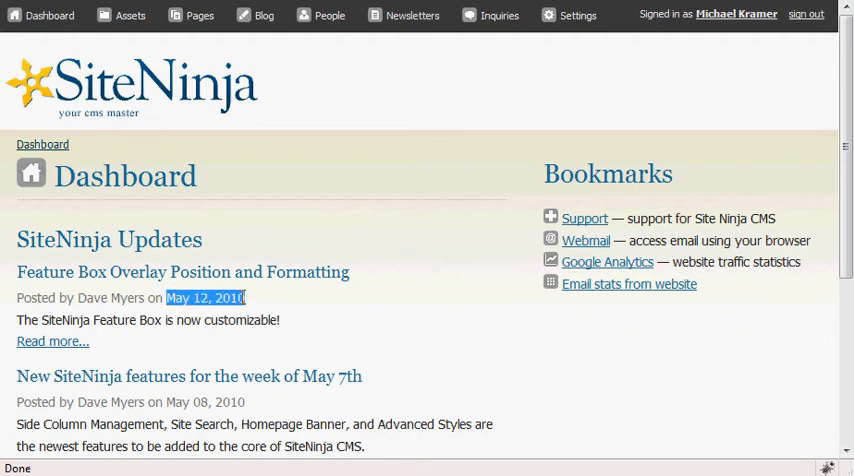
pyautogui.moveTo(164, 296)
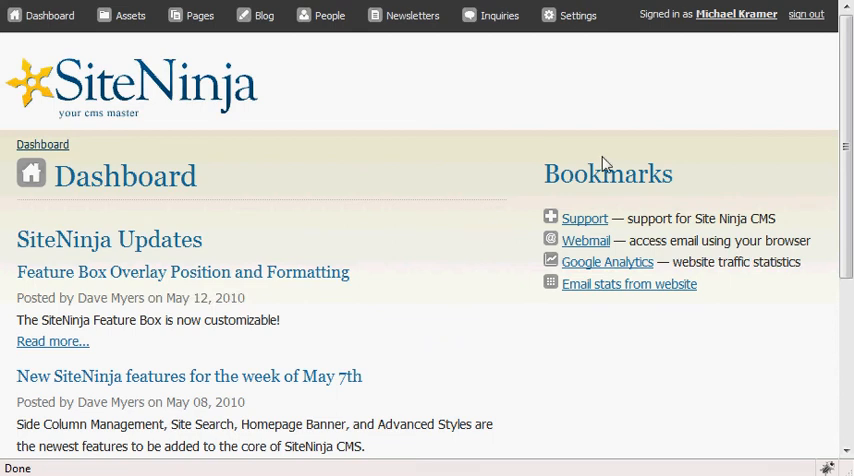
pyautogui.moveTo(596, 174)
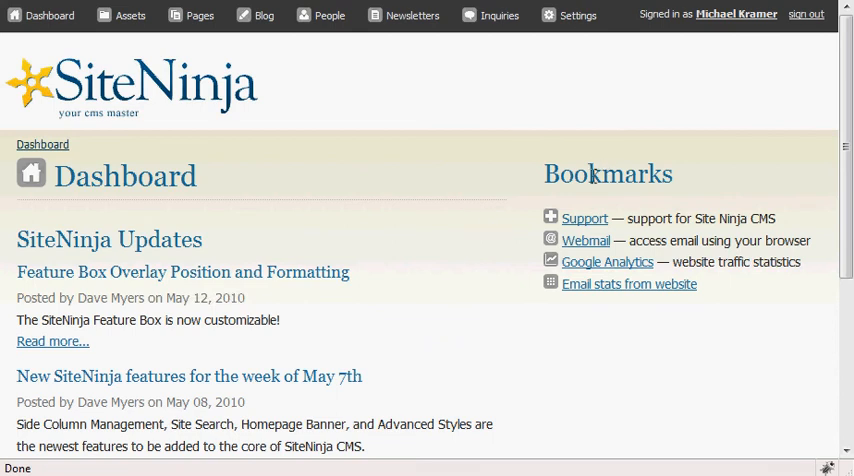
pyautogui.moveTo(584, 218)
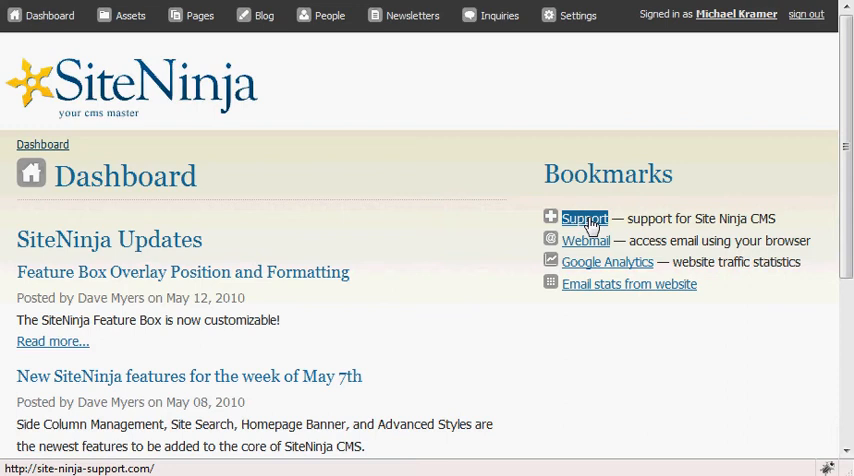
pyautogui.moveTo(588, 240)
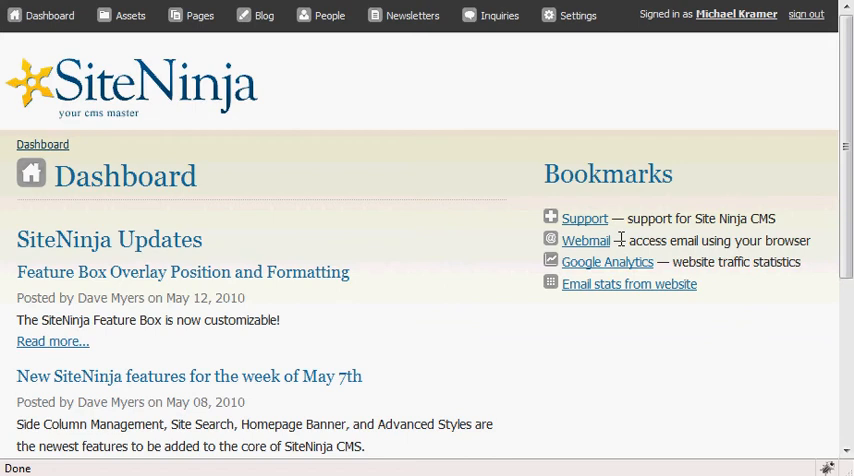
pyautogui.moveTo(608, 260)
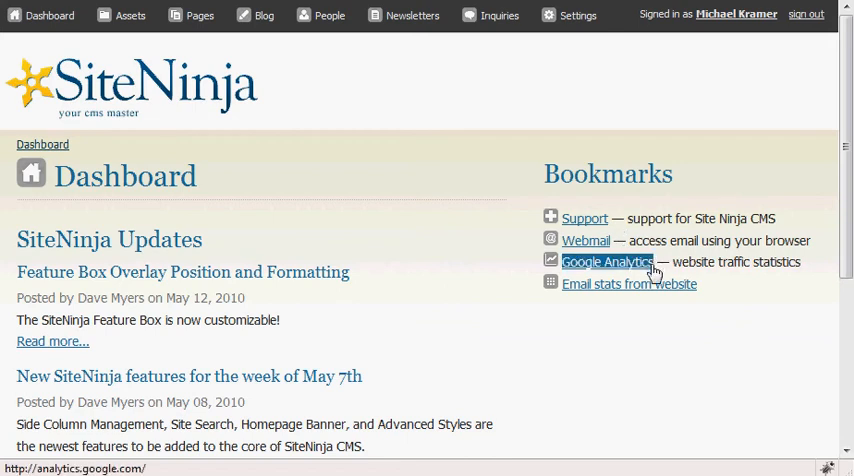